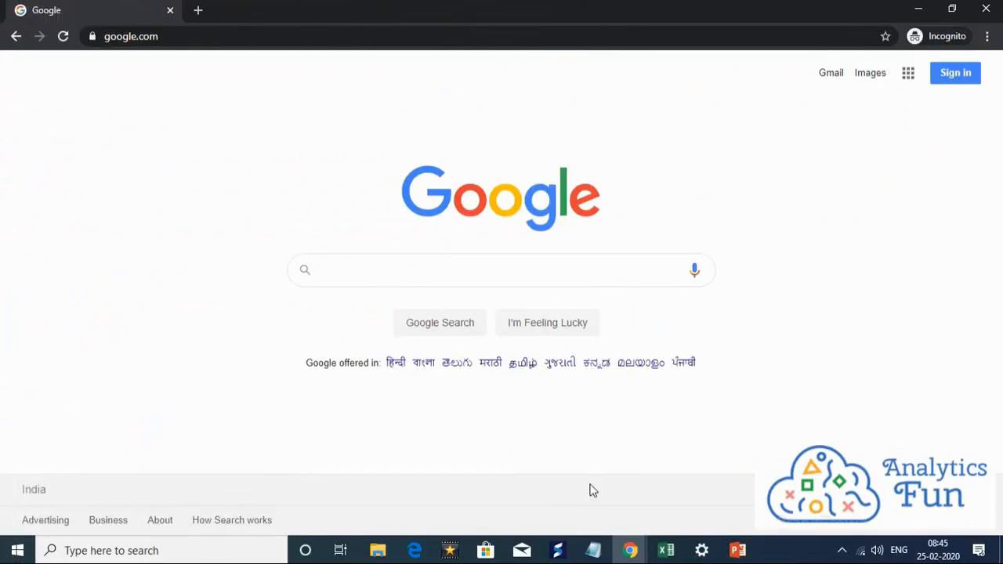
Search Google for 'install r' from the search box.
{"action": "left_click", "coordinate": [448, 270]}
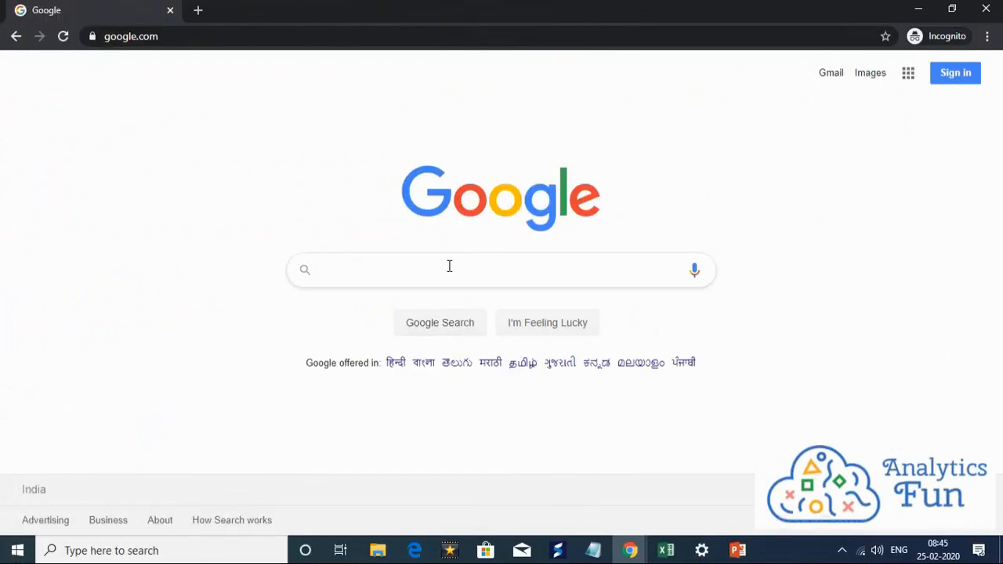
{"action": "type", "text": "install r"}
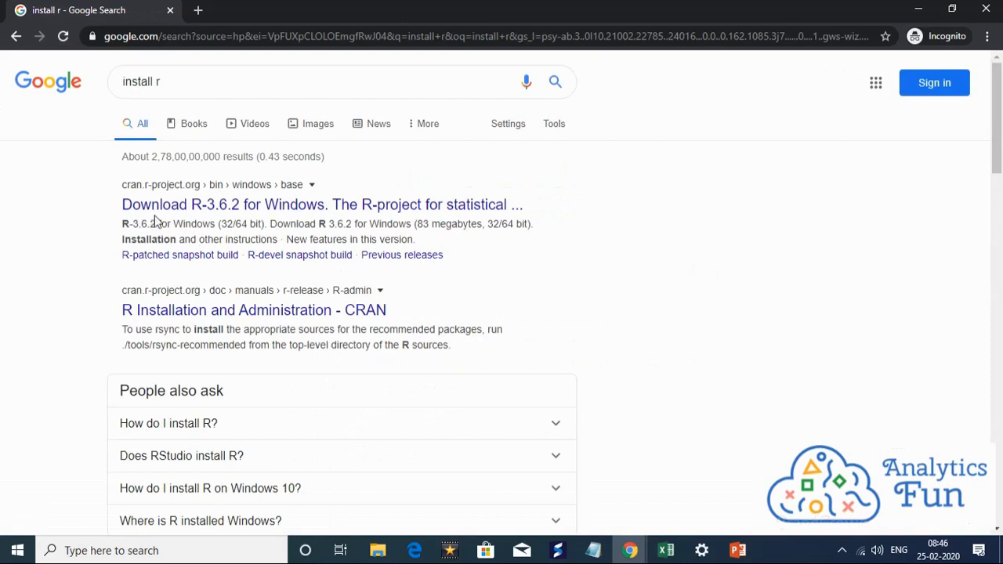
{"action": "mouse_move", "coordinate": [251, 220]}
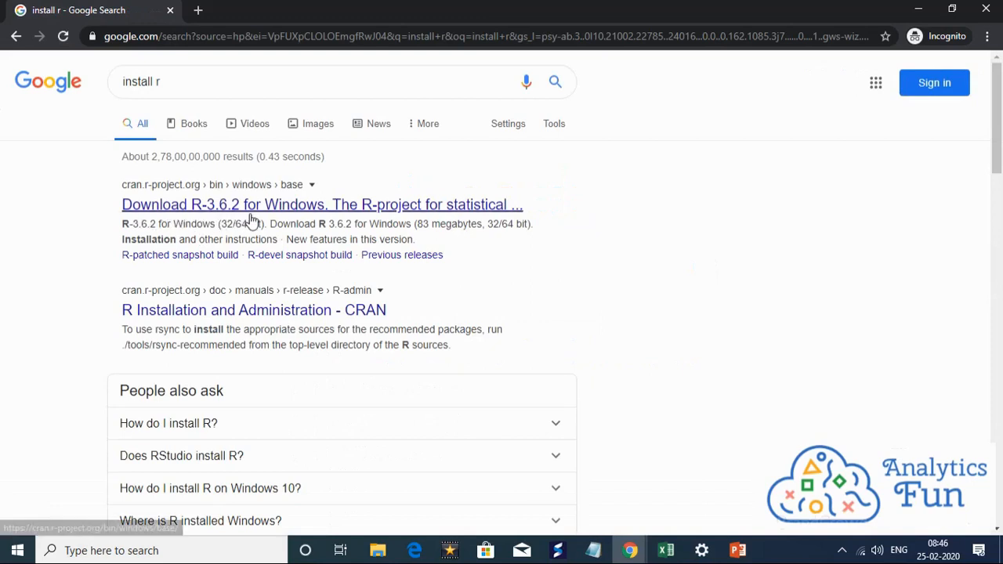
{"action": "mouse_move", "coordinate": [169, 204]}
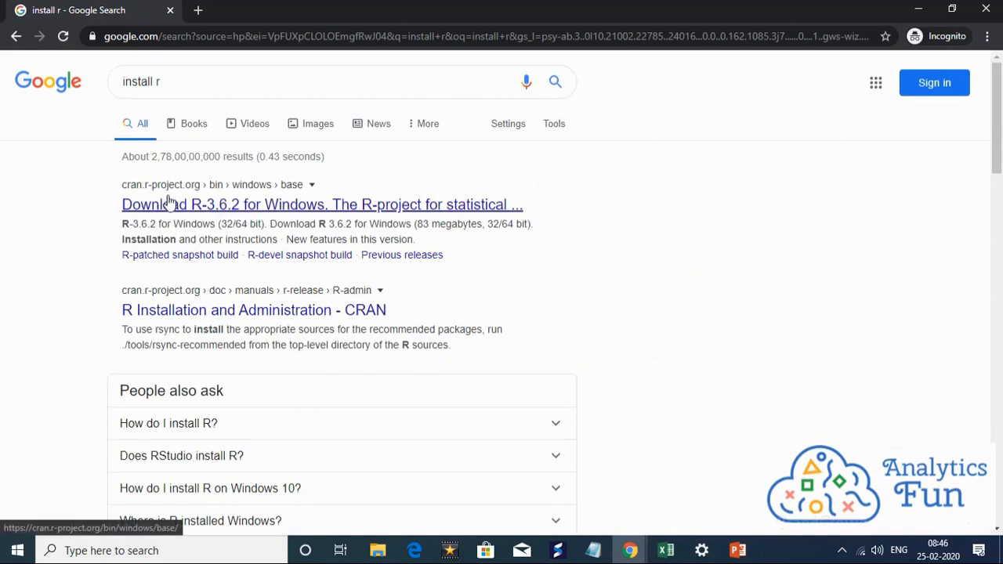
From the cran.r-project.org result, download the R 3.6.2 installer for Windows.
{"action": "left_click", "coordinate": [322, 204]}
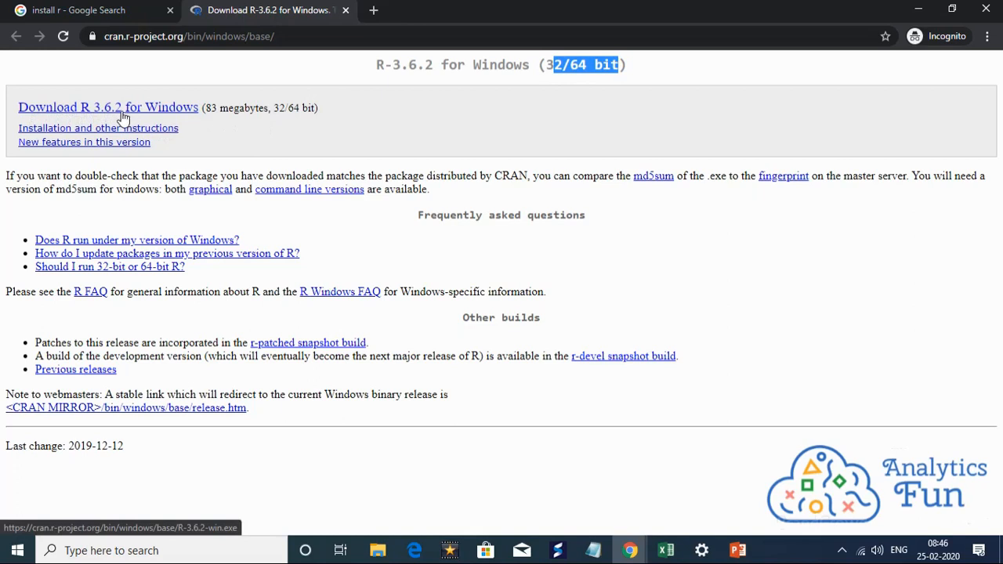
{"action": "left_click", "coordinate": [107, 106]}
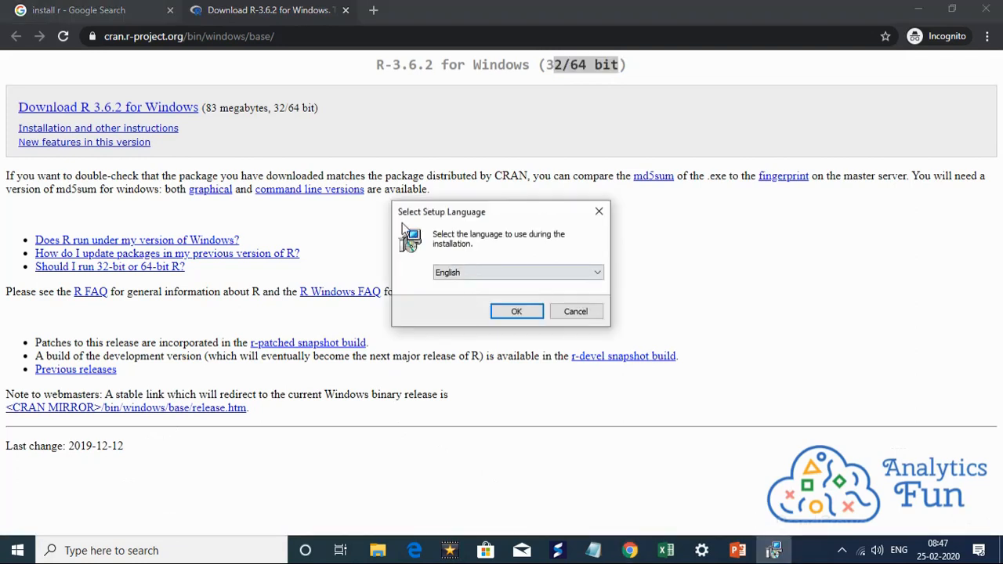
{"action": "mouse_move", "coordinate": [445, 258]}
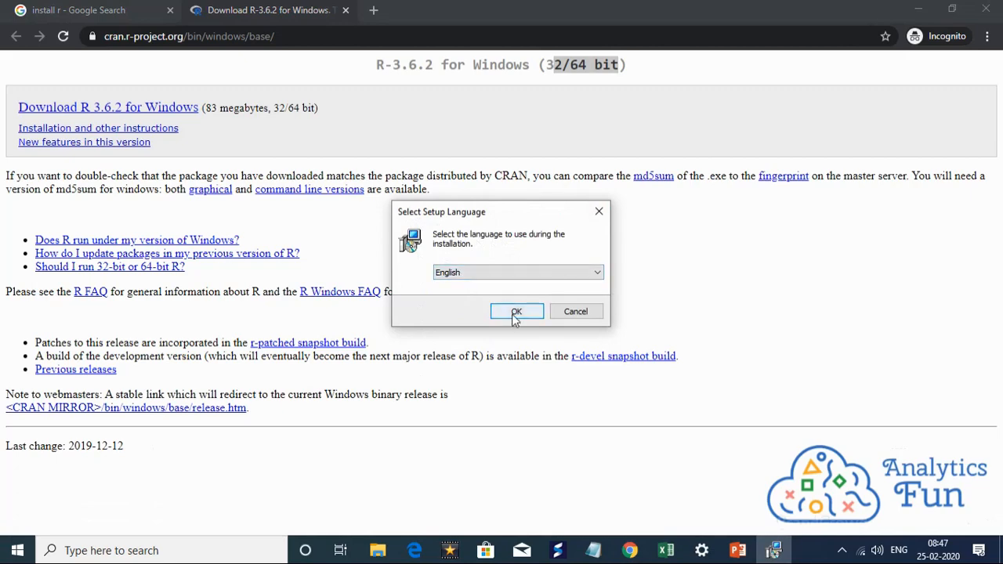
Confirm English as the setup language in the Select Setup Language dialog.
{"action": "left_click", "coordinate": [517, 310]}
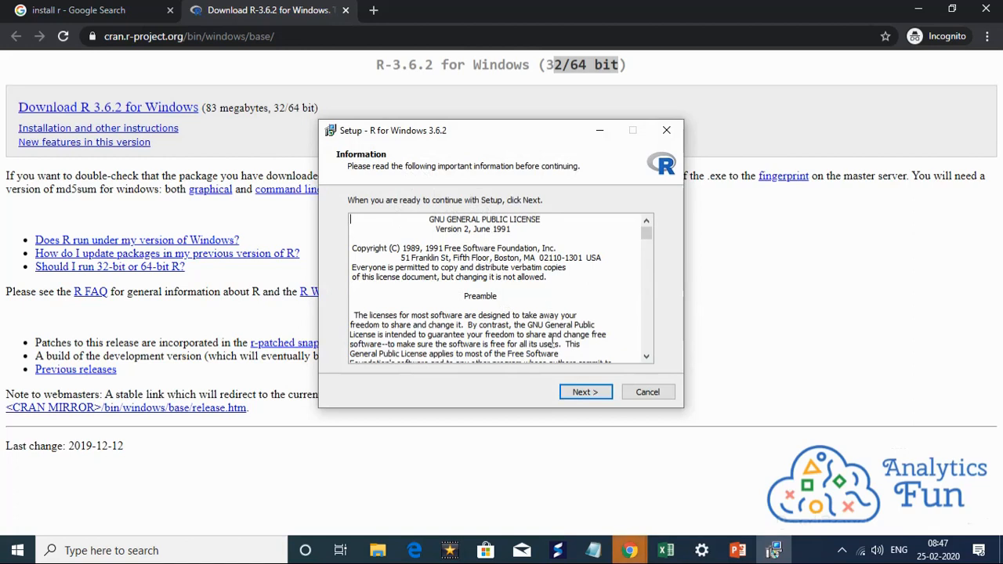
Accept the license, default folder, components, startup options and Start Menu folder.
{"action": "left_click", "coordinate": [585, 392]}
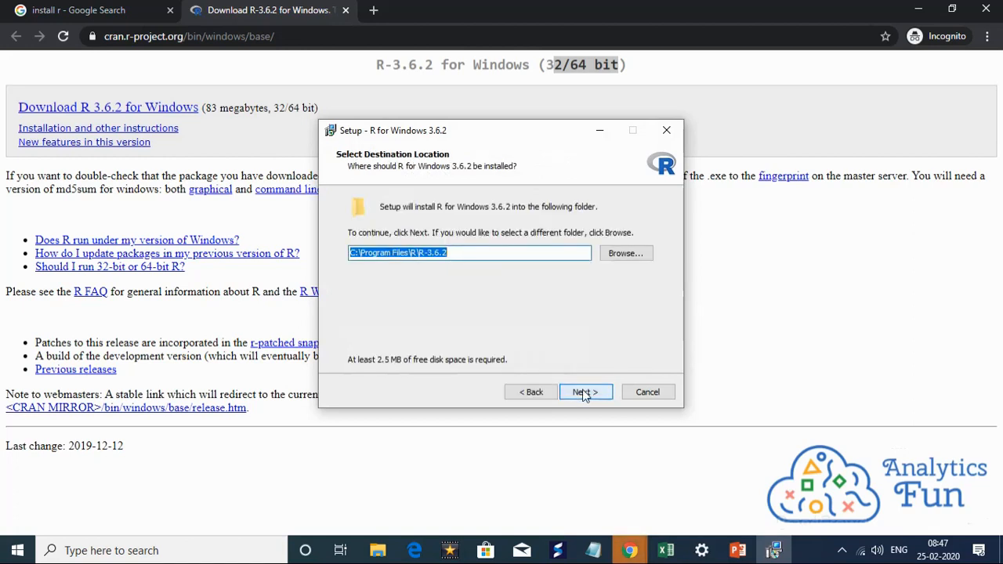
{"action": "mouse_move", "coordinate": [502, 367]}
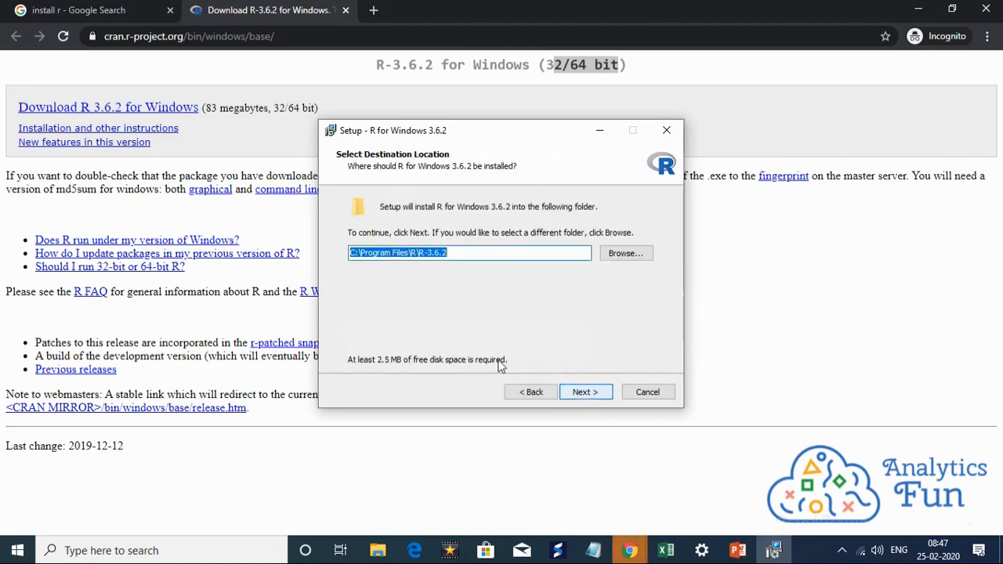
{"action": "left_click", "coordinate": [584, 392]}
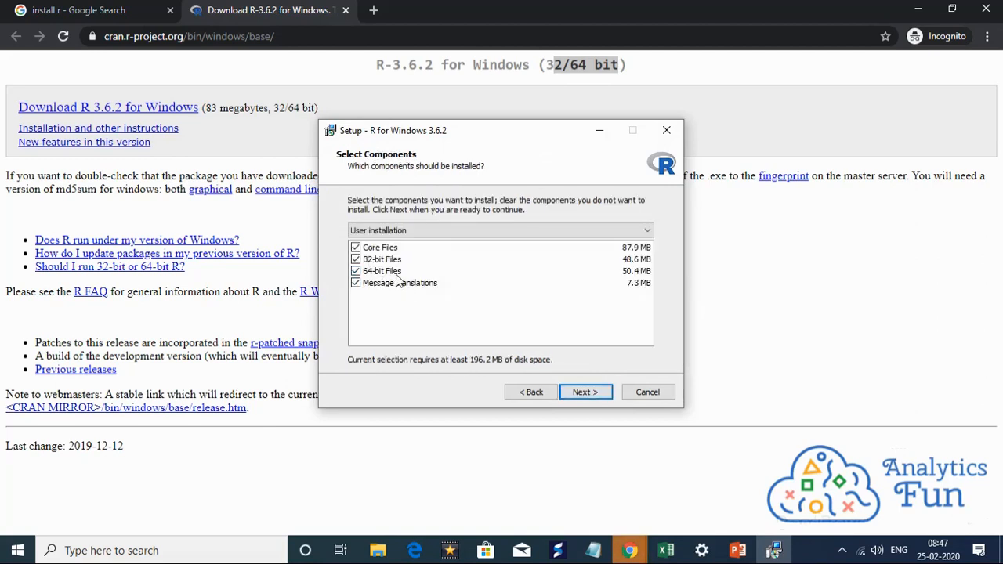
{"action": "left_click", "coordinate": [584, 392]}
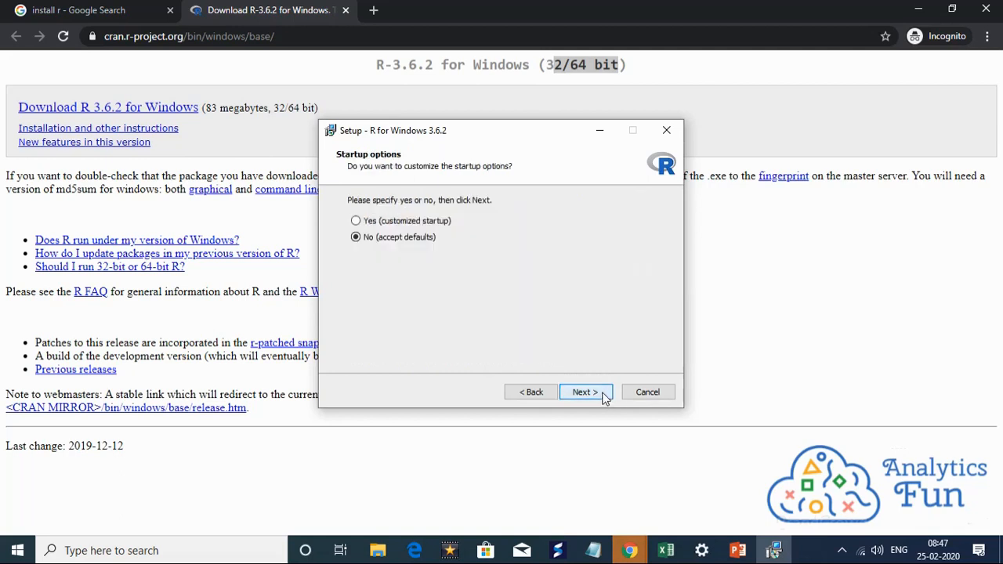
{"action": "mouse_move", "coordinate": [598, 395]}
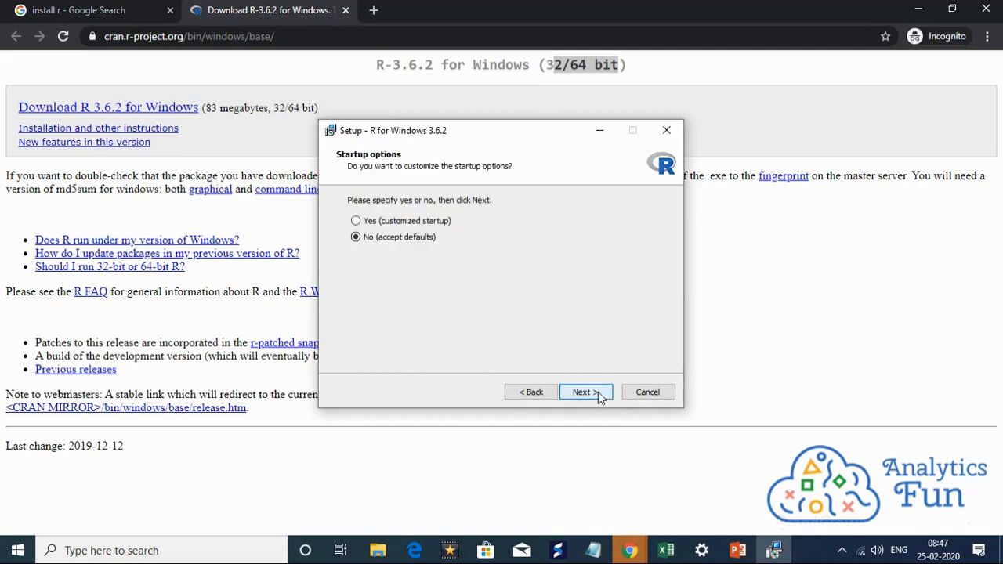
{"action": "left_click", "coordinate": [582, 392]}
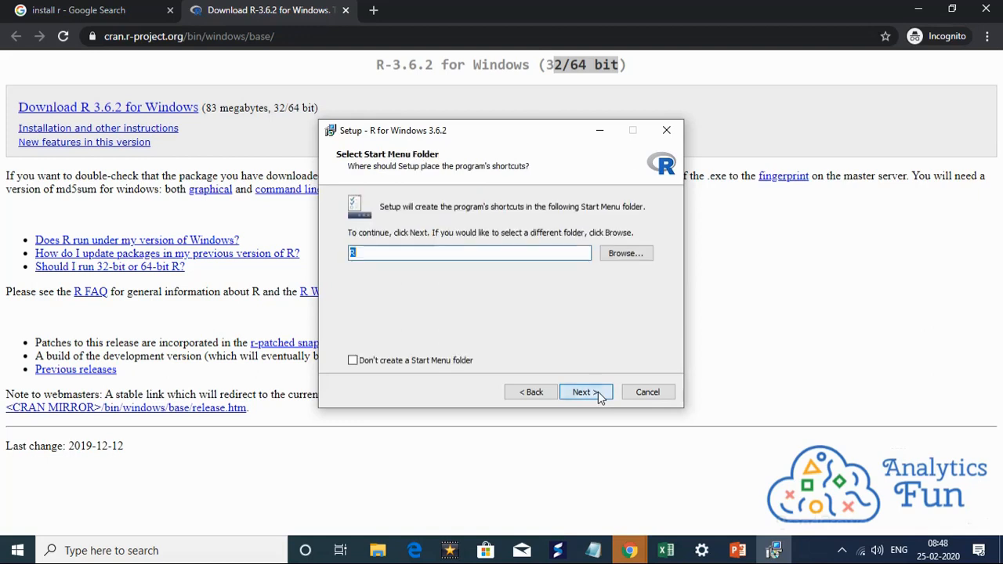
{"action": "left_click", "coordinate": [583, 391]}
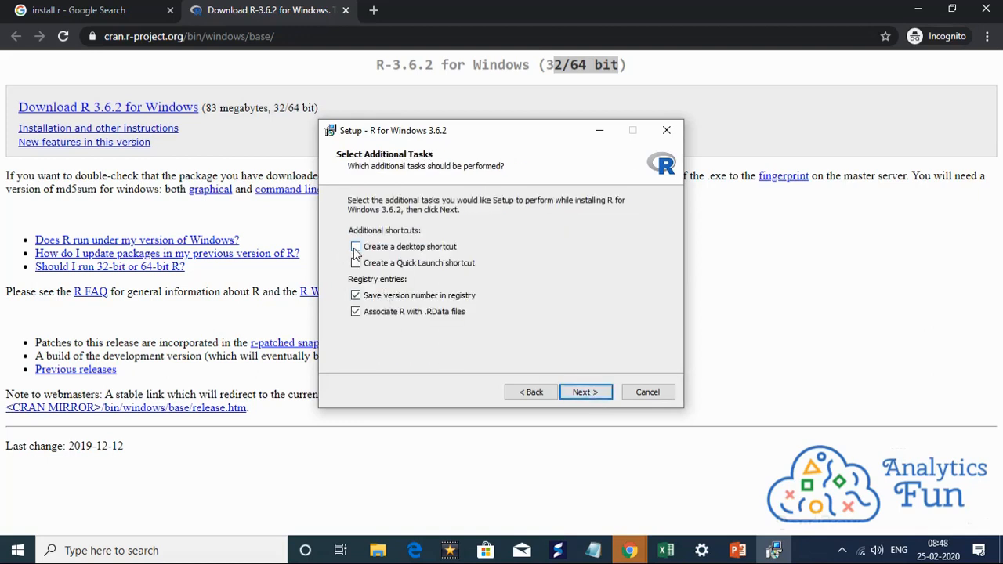
Add a desktop shortcut for R, run the installation and finish the wizard.
{"action": "left_click", "coordinate": [355, 246]}
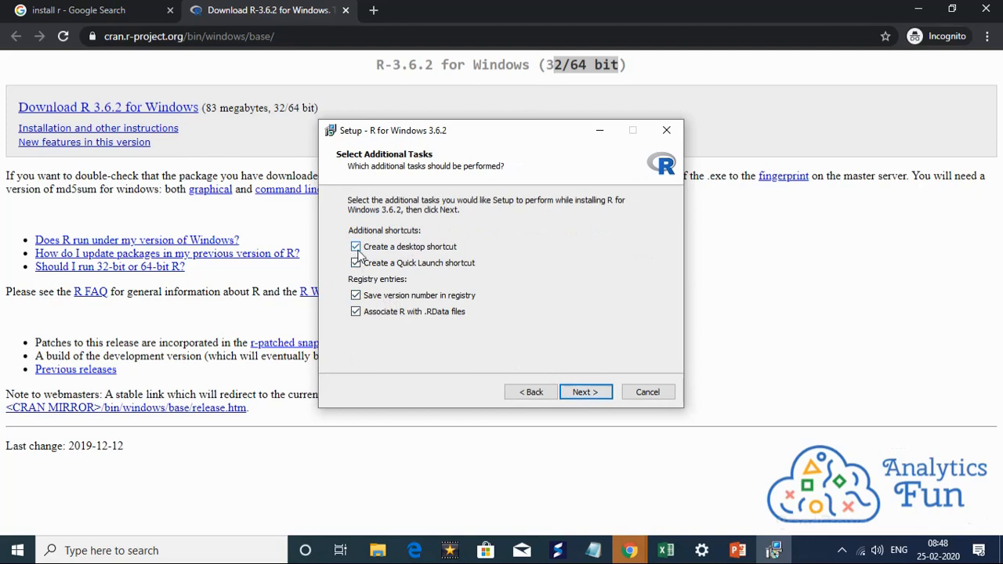
{"action": "left_click", "coordinate": [584, 392]}
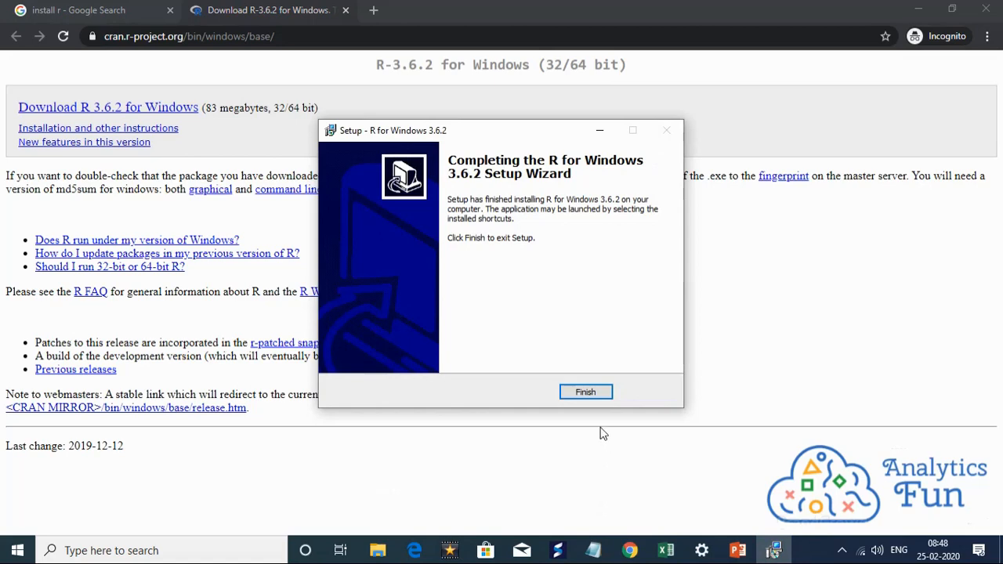
{"action": "left_click", "coordinate": [586, 391]}
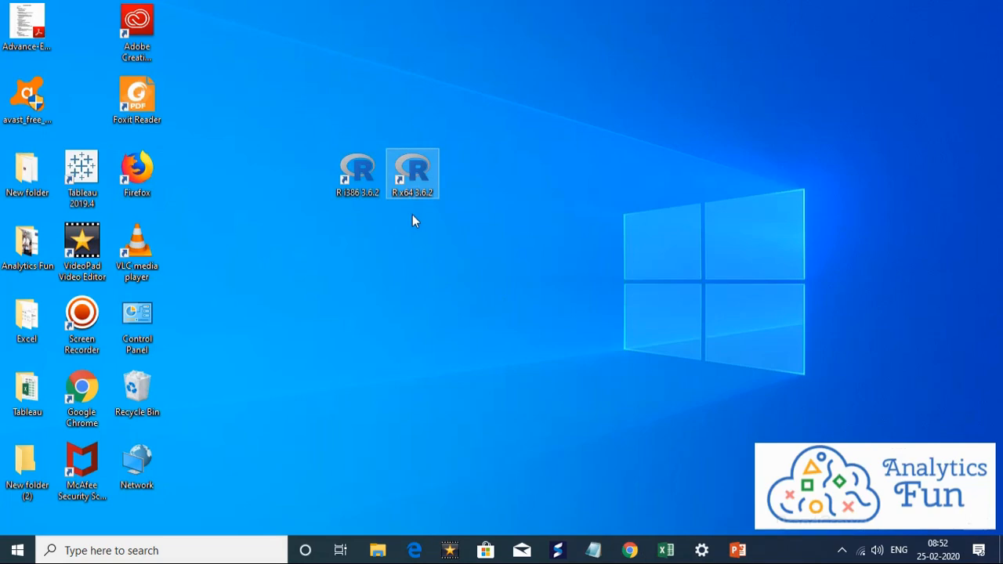
{"action": "mouse_move", "coordinate": [413, 173]}
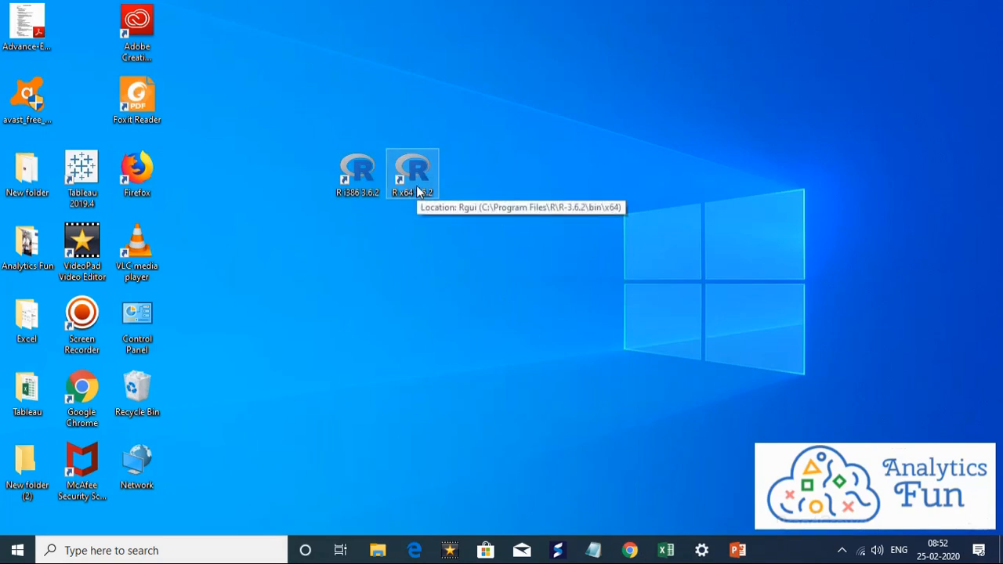
Launch the 64-bit R 3.6.2 console from its desktop shortcut.
{"action": "double_click", "coordinate": [412, 171]}
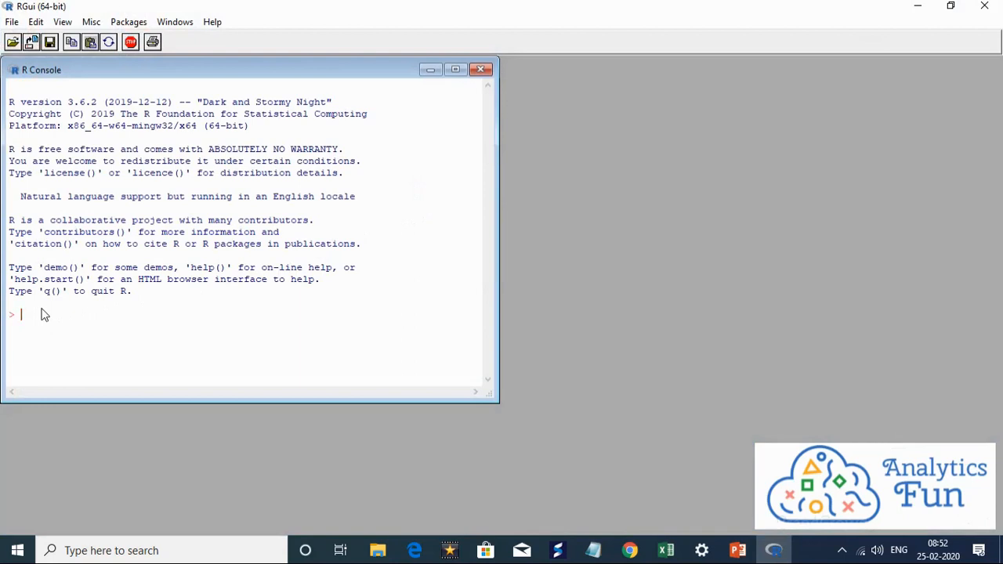
Enter print("Hello world at the R console prompt.
{"action": "type", "text": "print"}
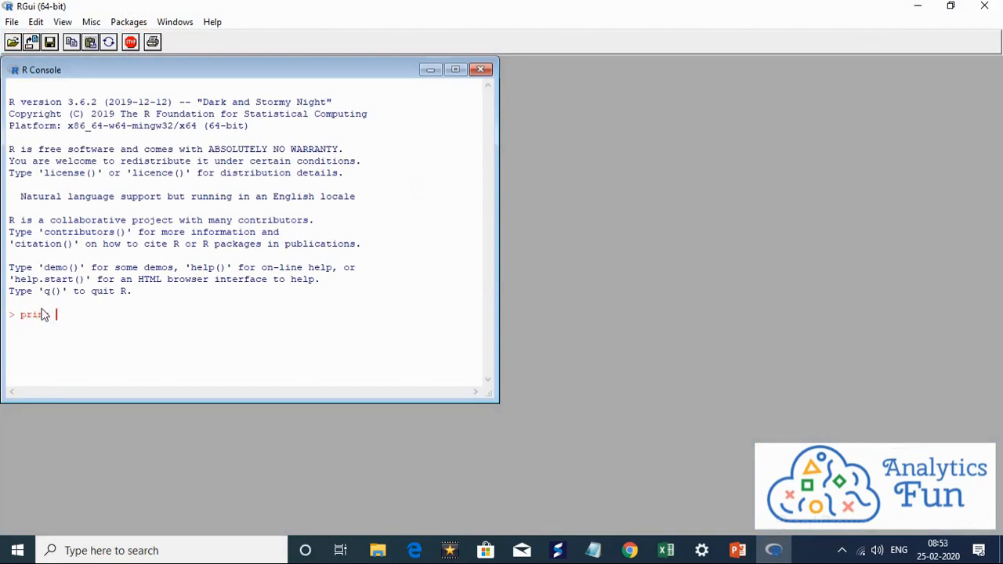
{"action": "type", "text": "(\"Hello world"}
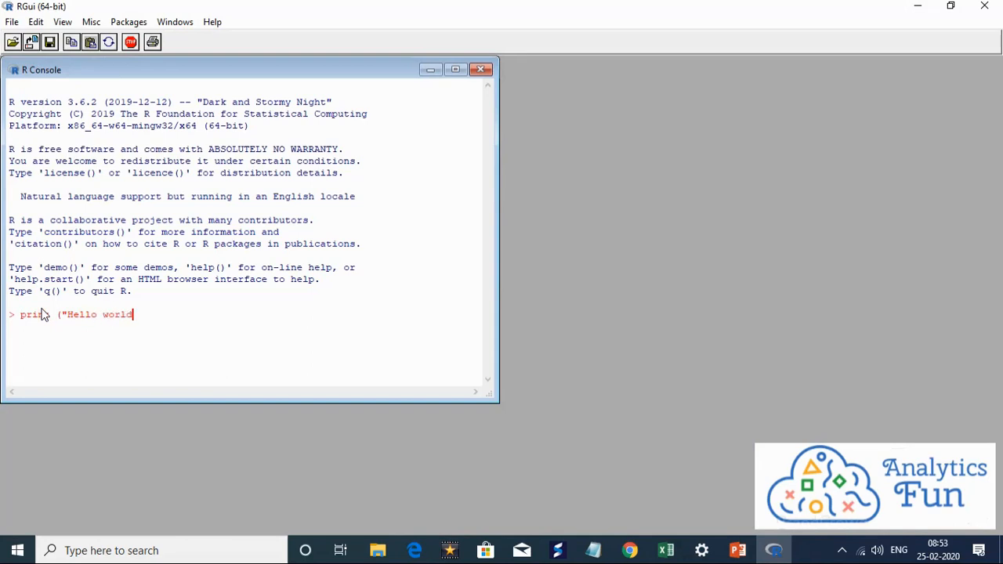